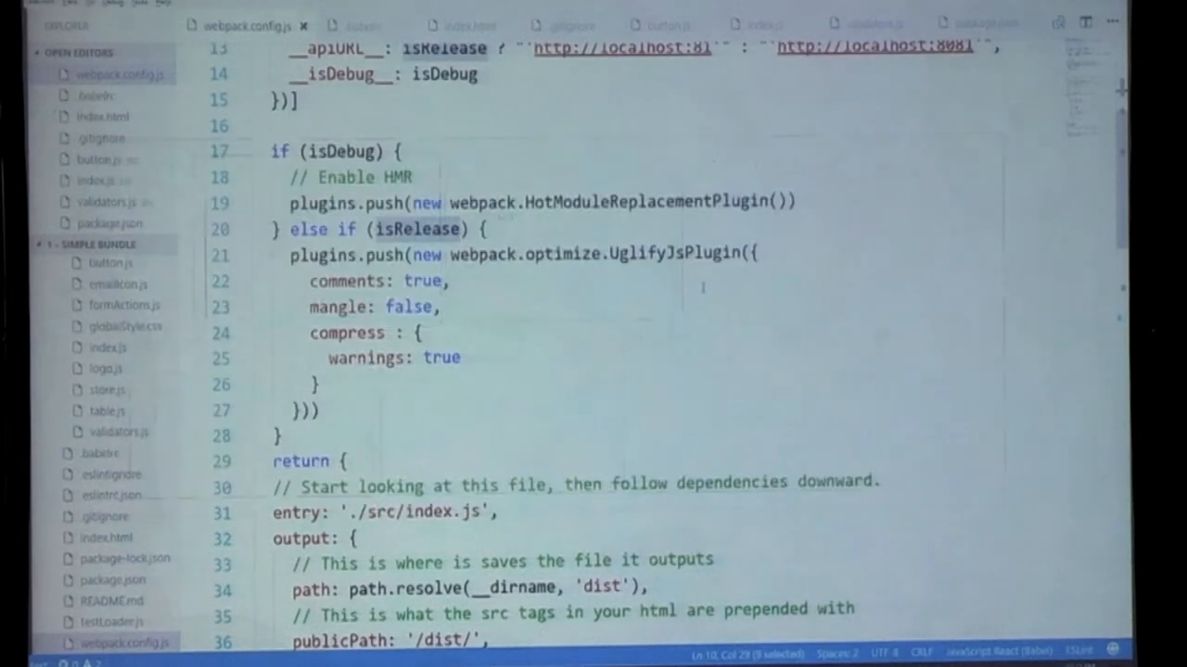
# Bring up validators.js and search the whole project for validateName
pyautogui.press('ctrl+p')
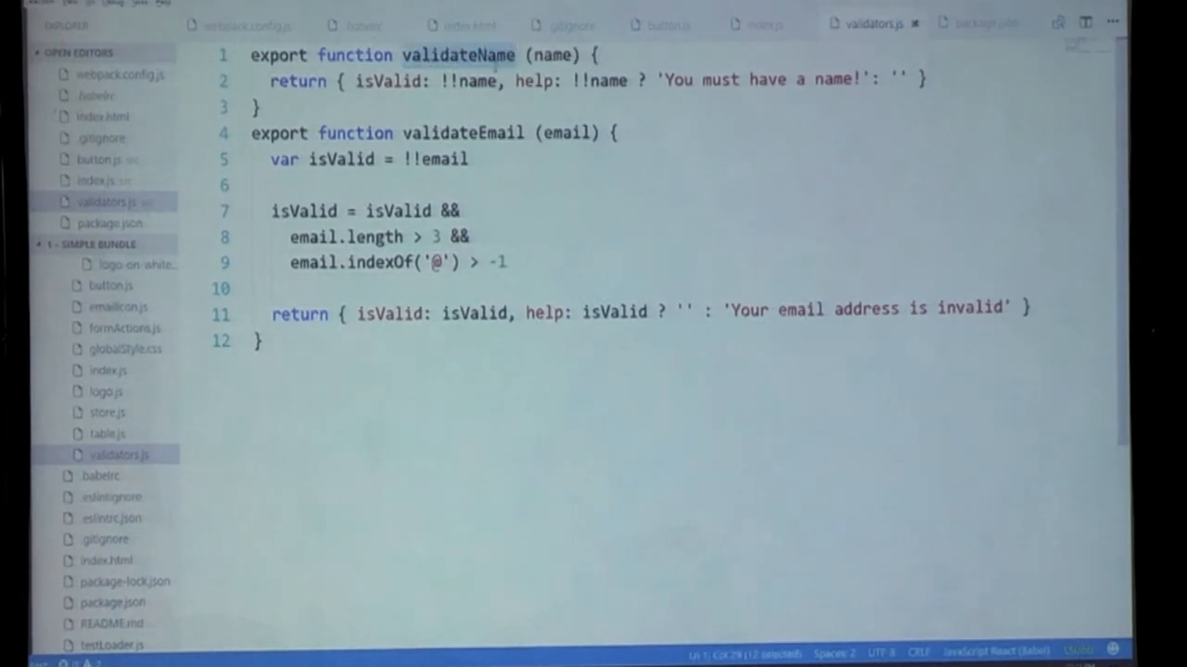
pyautogui.click(127, 25)
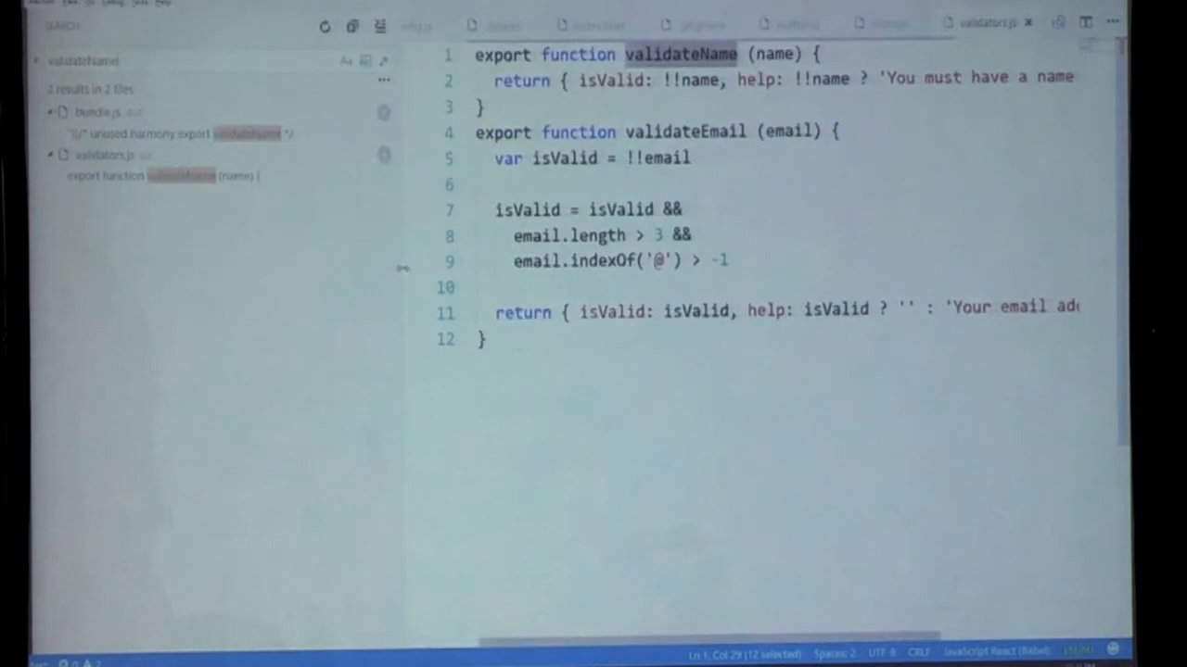
# Open the bundle.js match at line 958, the 'unused harmony export validateName' comment
pyautogui.click(176, 134)
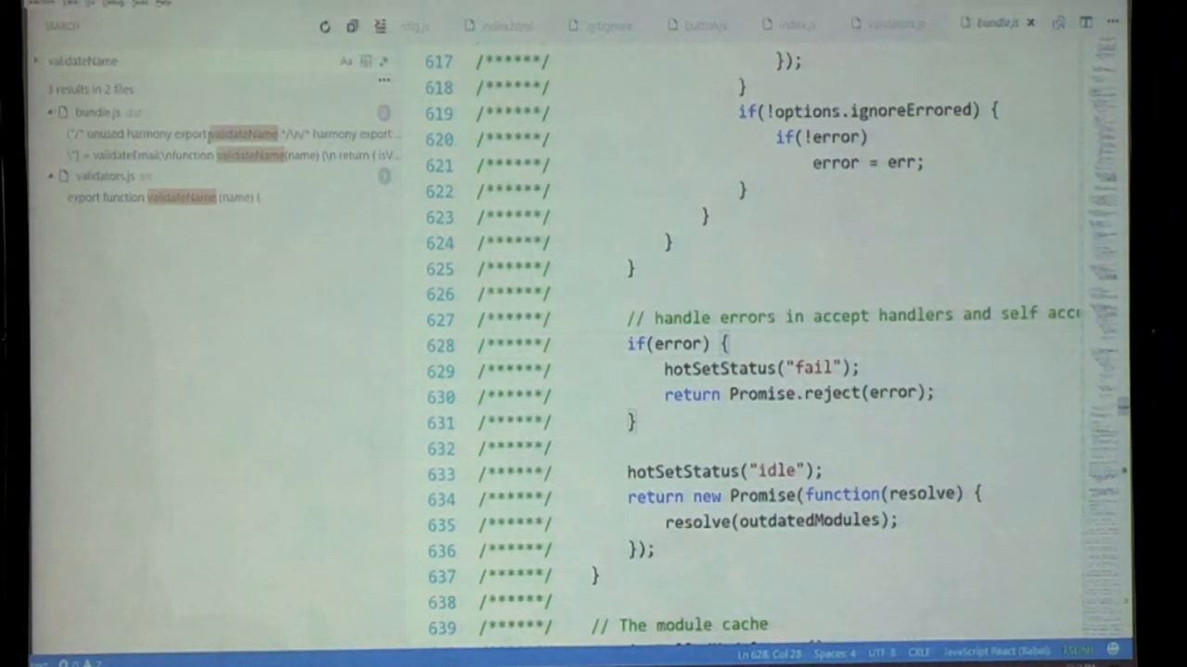
pyautogui.click(223, 133)
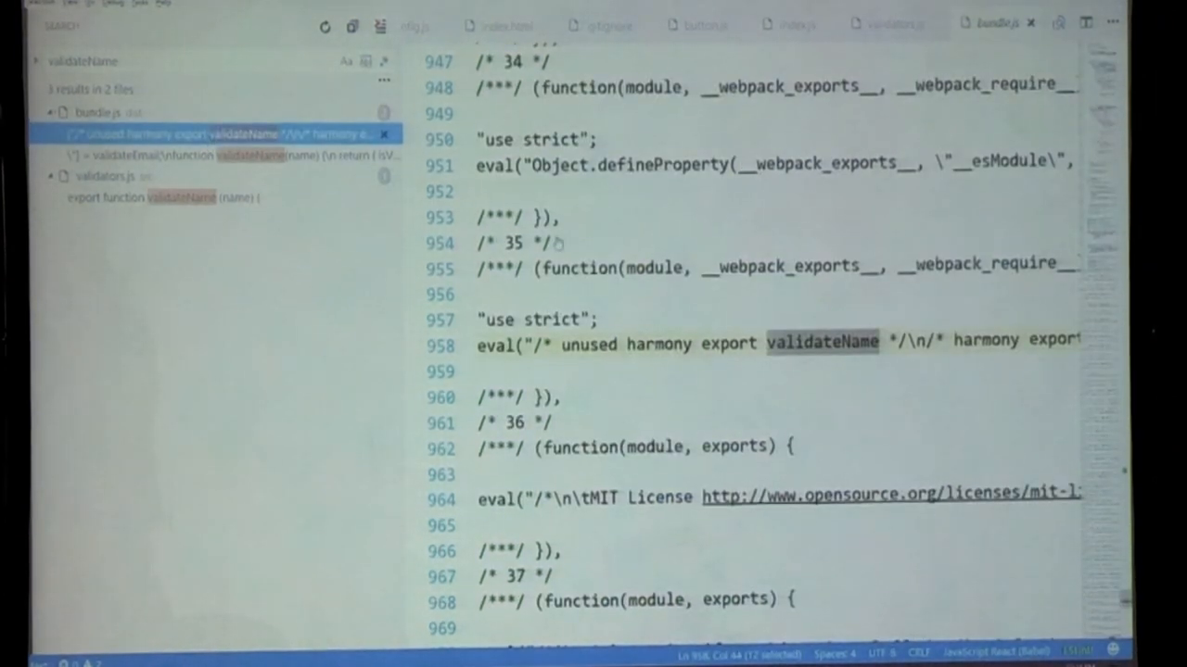